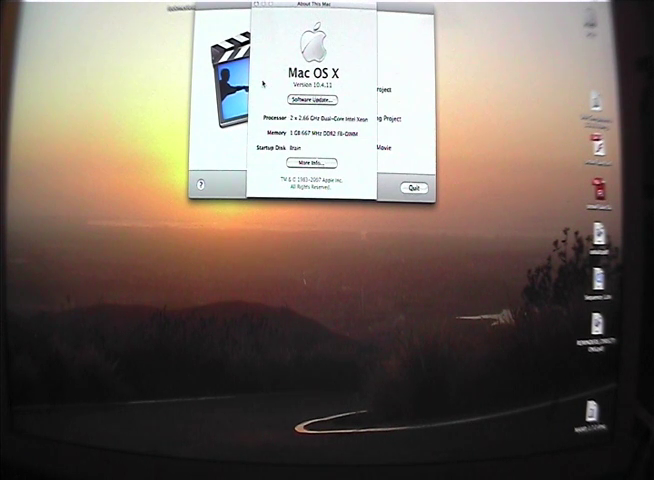
- Close the About This Mac window, leaving the sunset desktop empty
click(412, 188)
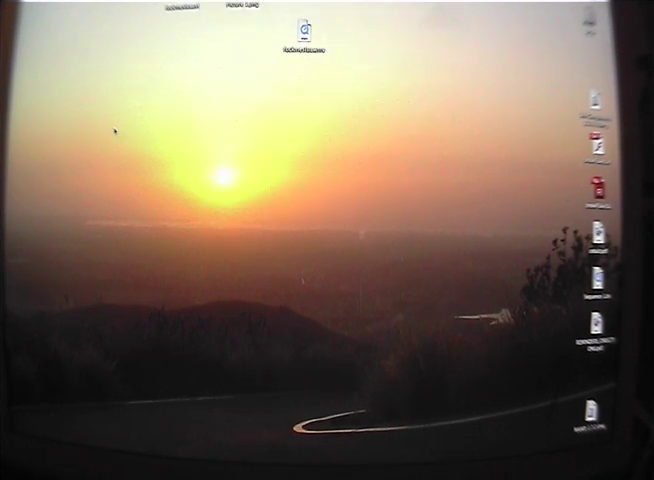